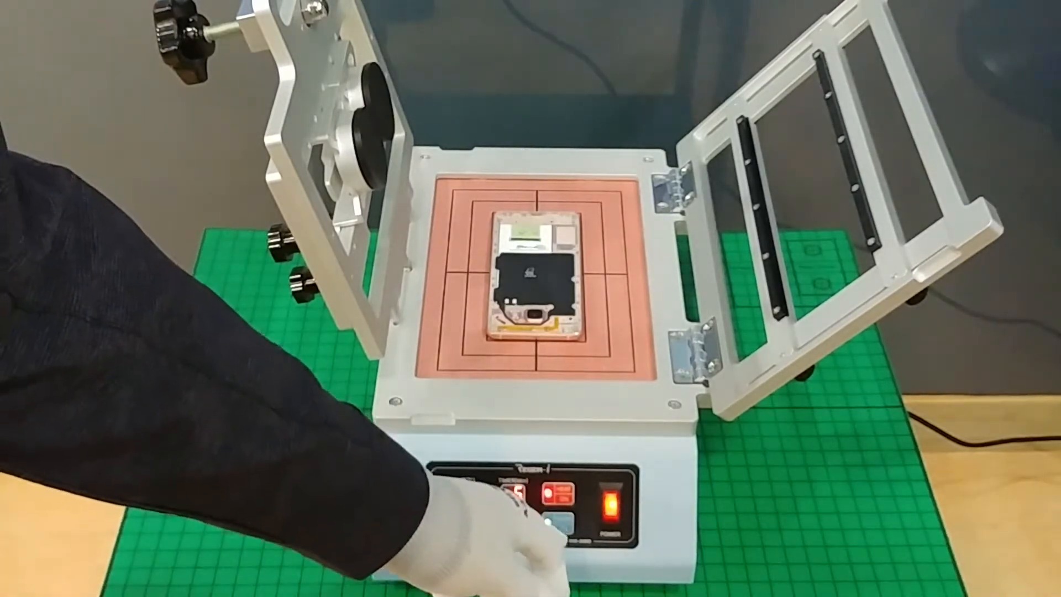
left_click(542, 517)
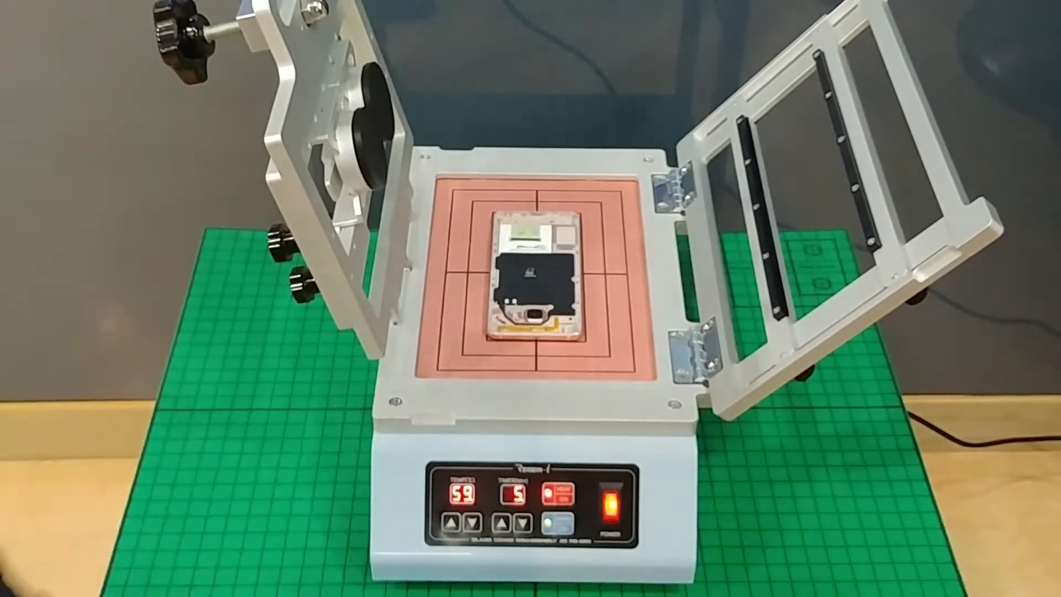
left_click(447, 523)
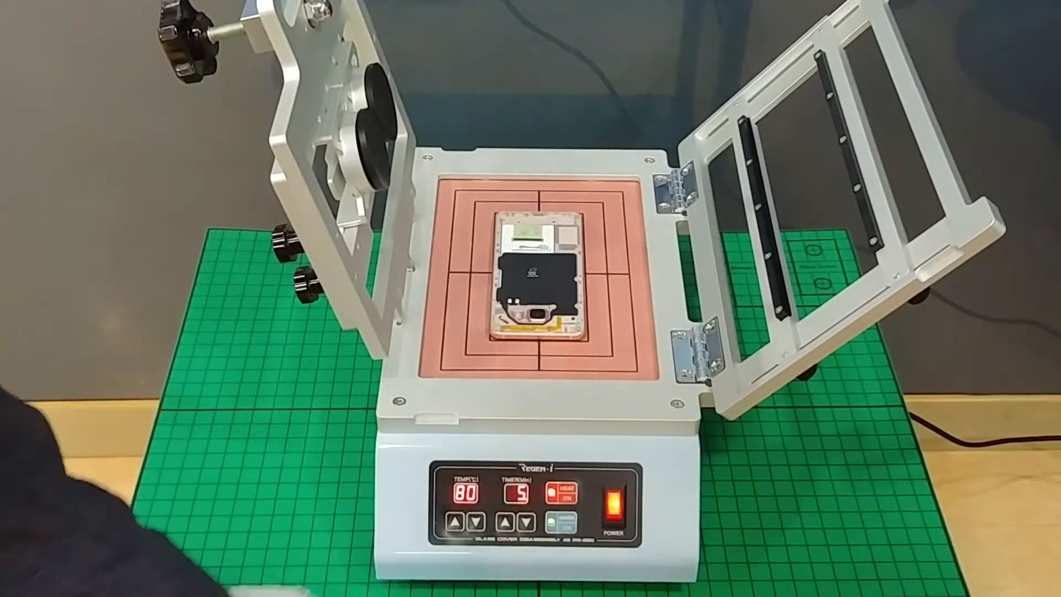
left_click(465, 514)
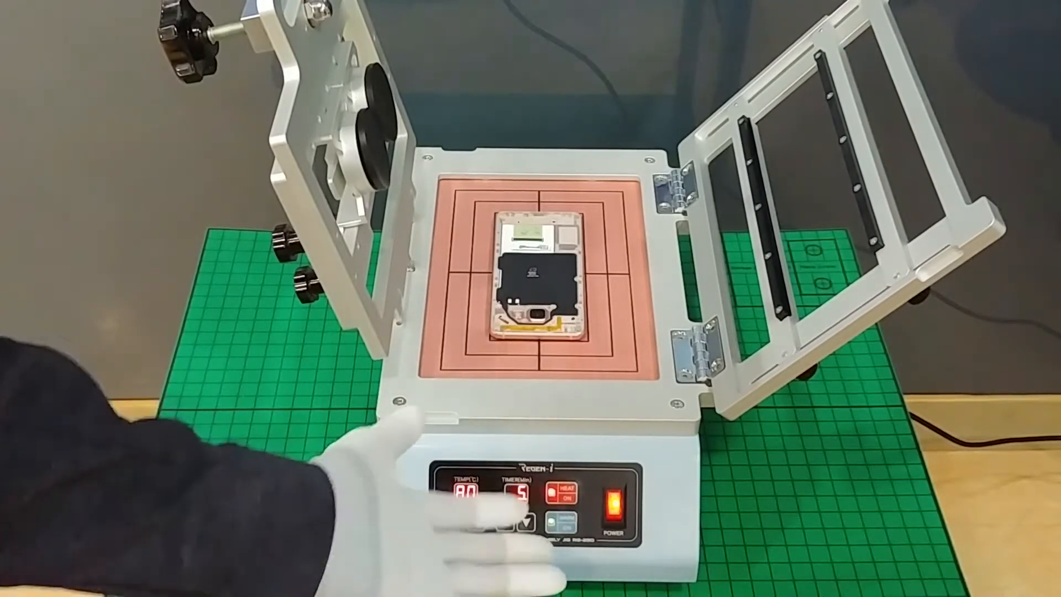
left_click(454, 520)
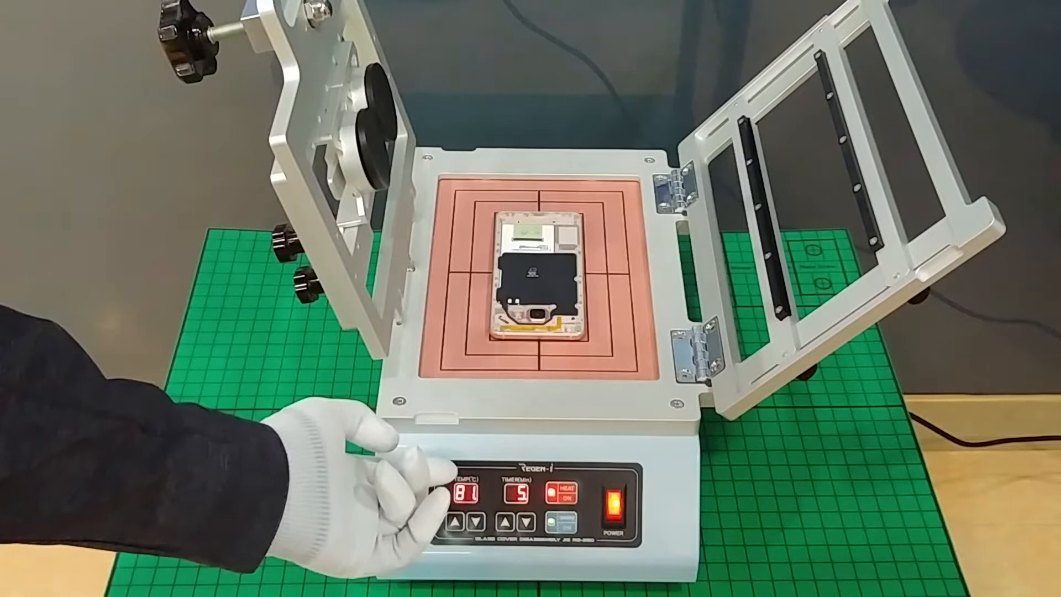